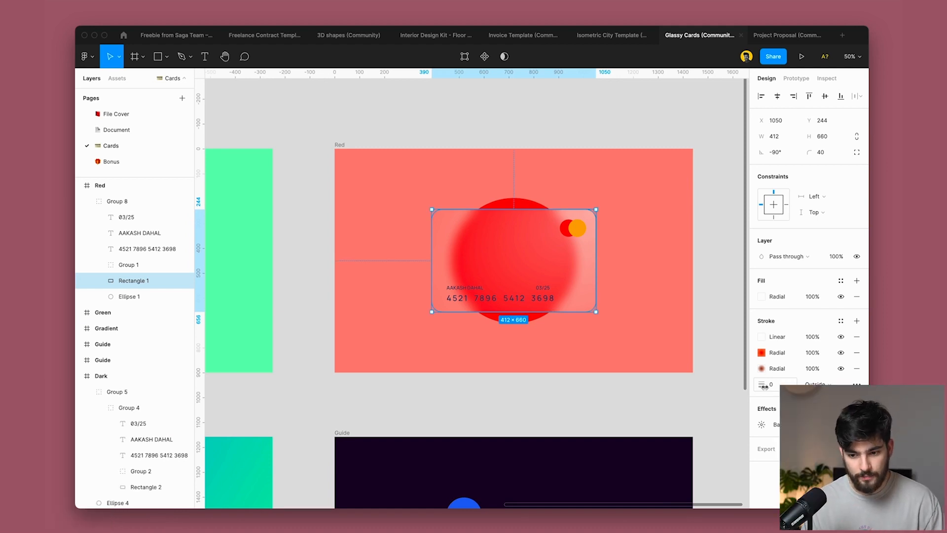
- Switch to the Project Proposal (Community) file tab to view its cover page
left_click(786, 35)
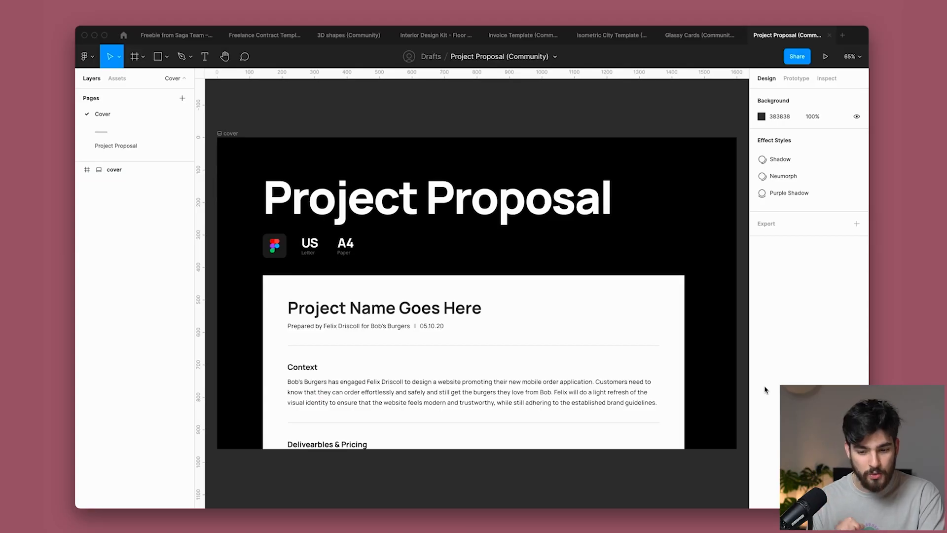